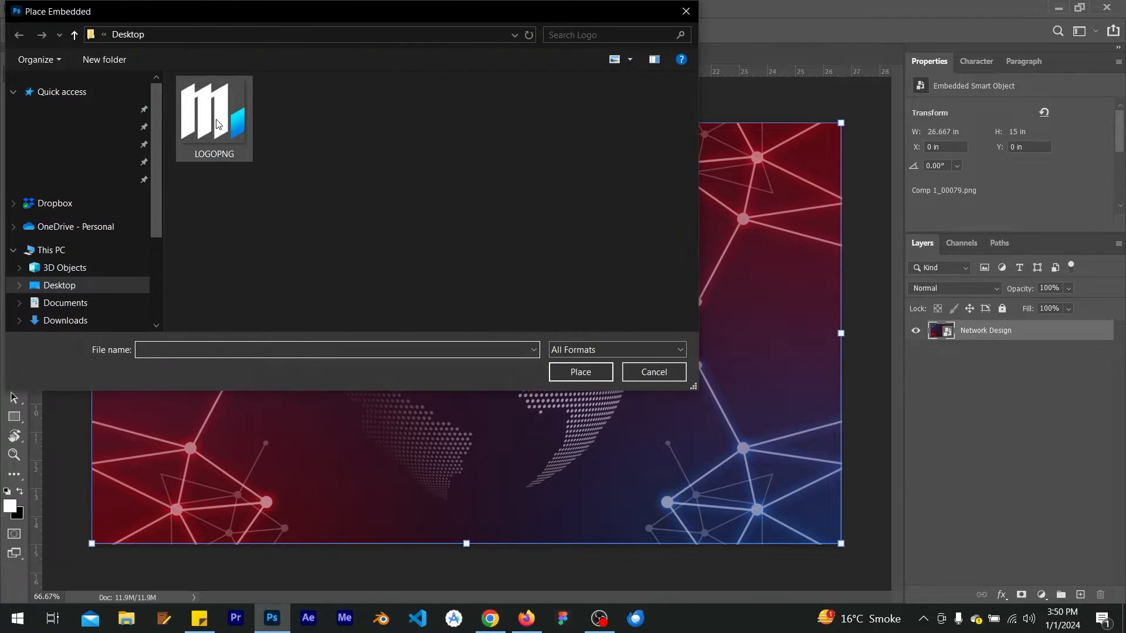
Step: Embed the LOGOPNG image from the Desktop into the network design document
left_click(214, 111)
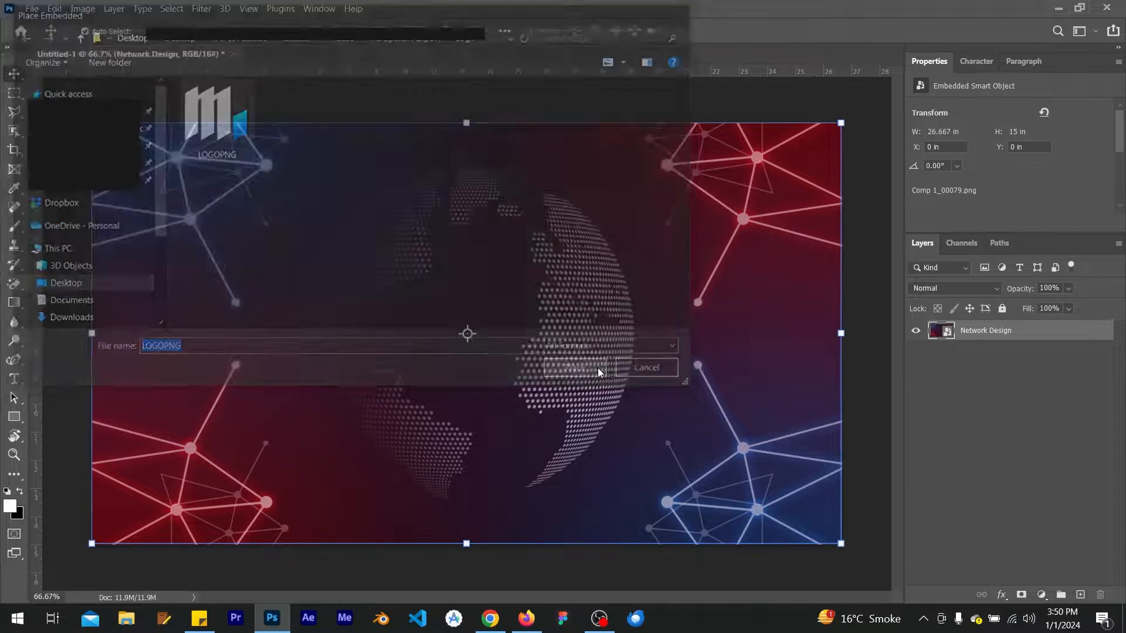
left_click(566, 367)
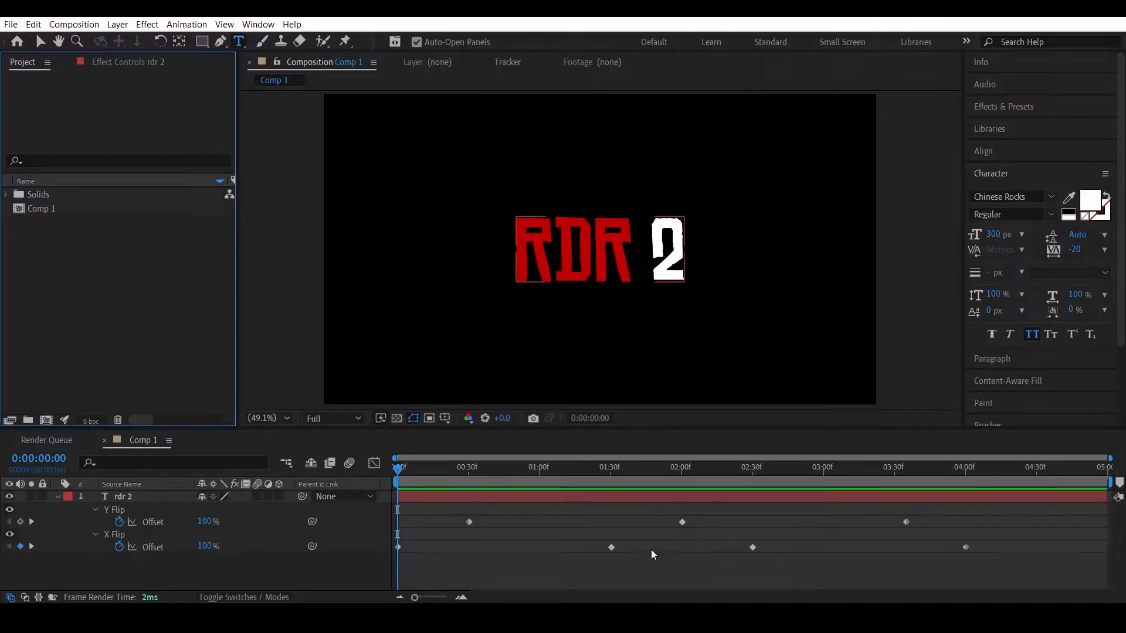
Step: Show the RDR 2 comp on a transparency grid near its end and queue it for rendering
left_click(706, 466)
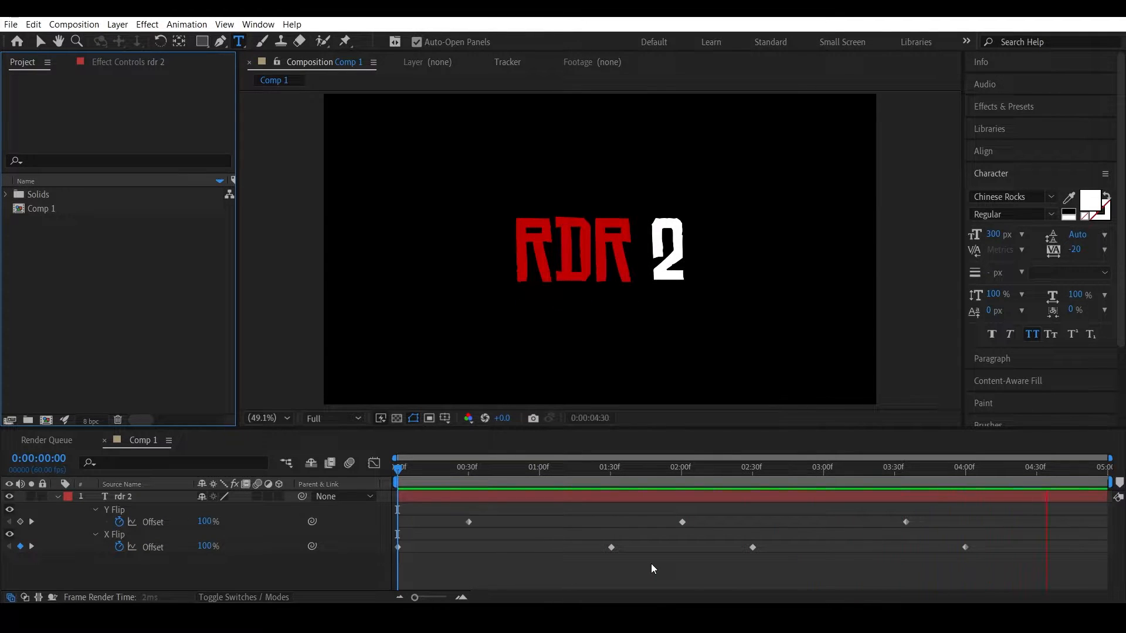
left_click(395, 418)
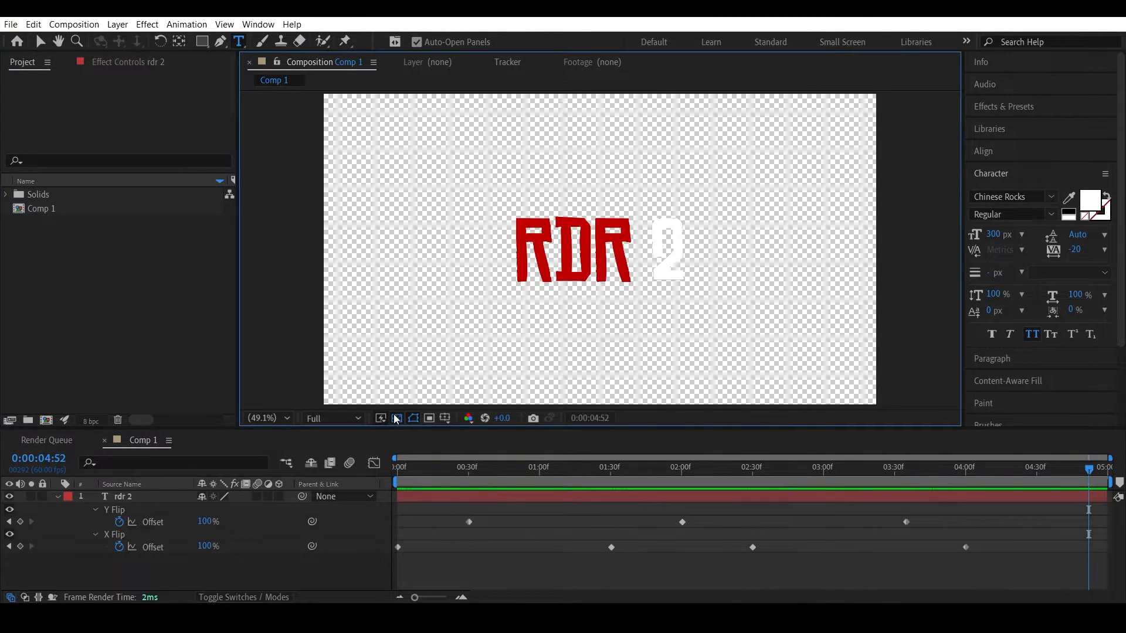
left_click(10, 24)
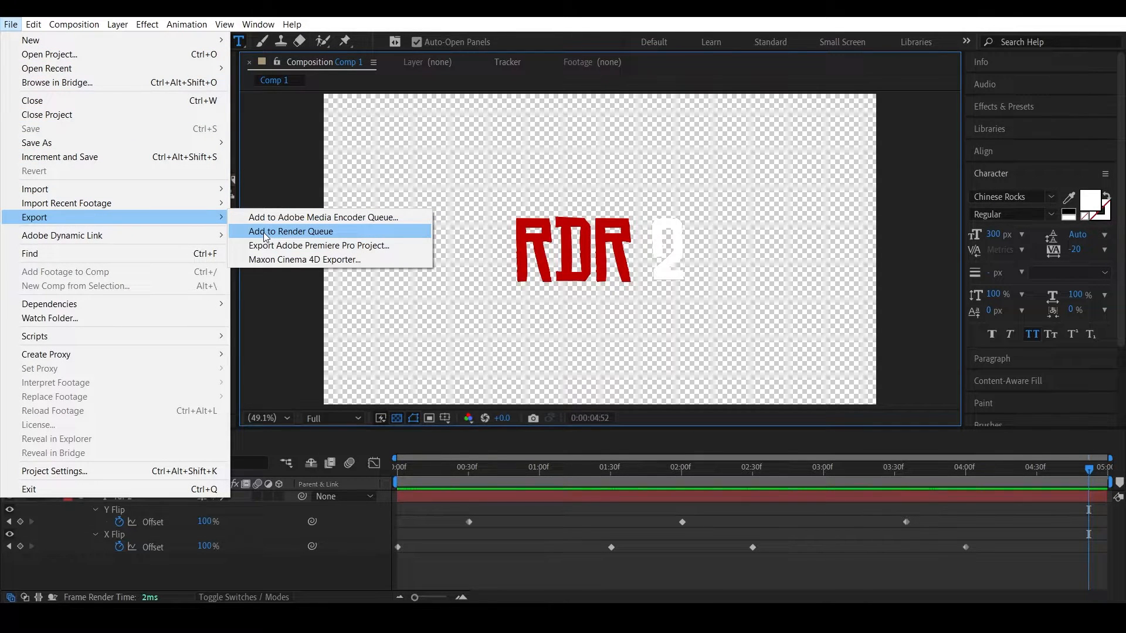
left_click(291, 231)
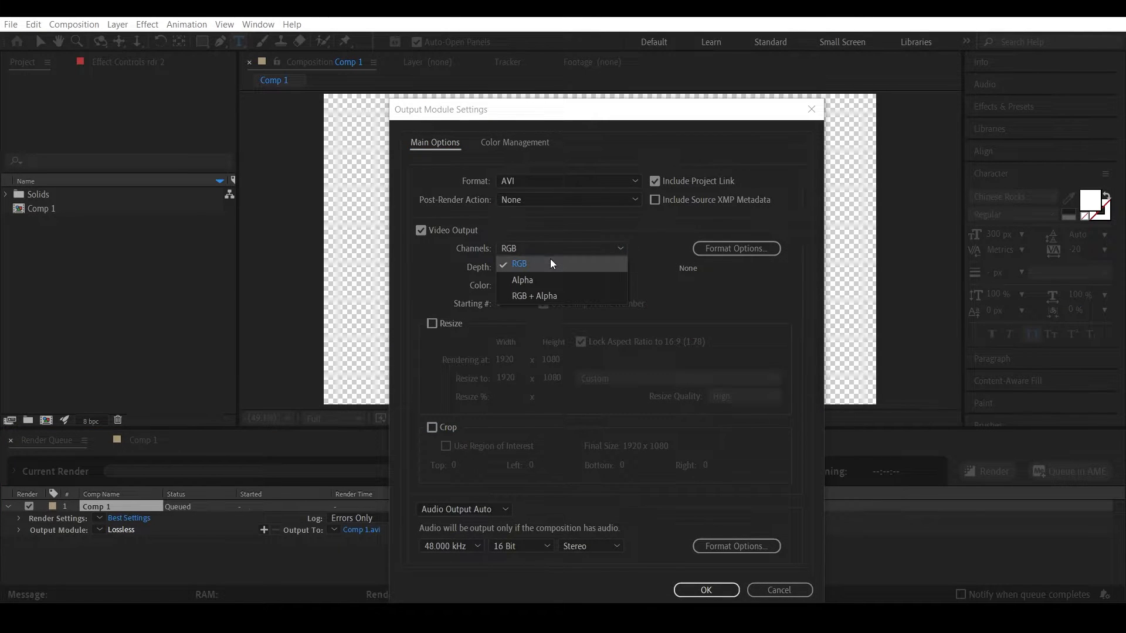
mouse_move(522, 280)
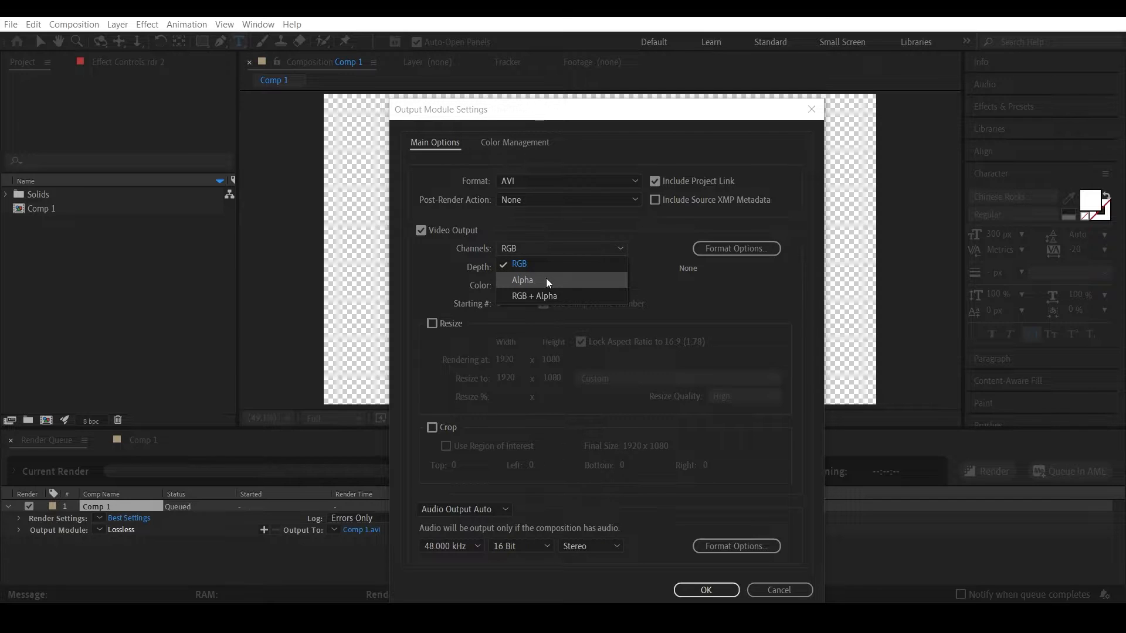
mouse_move(549, 265)
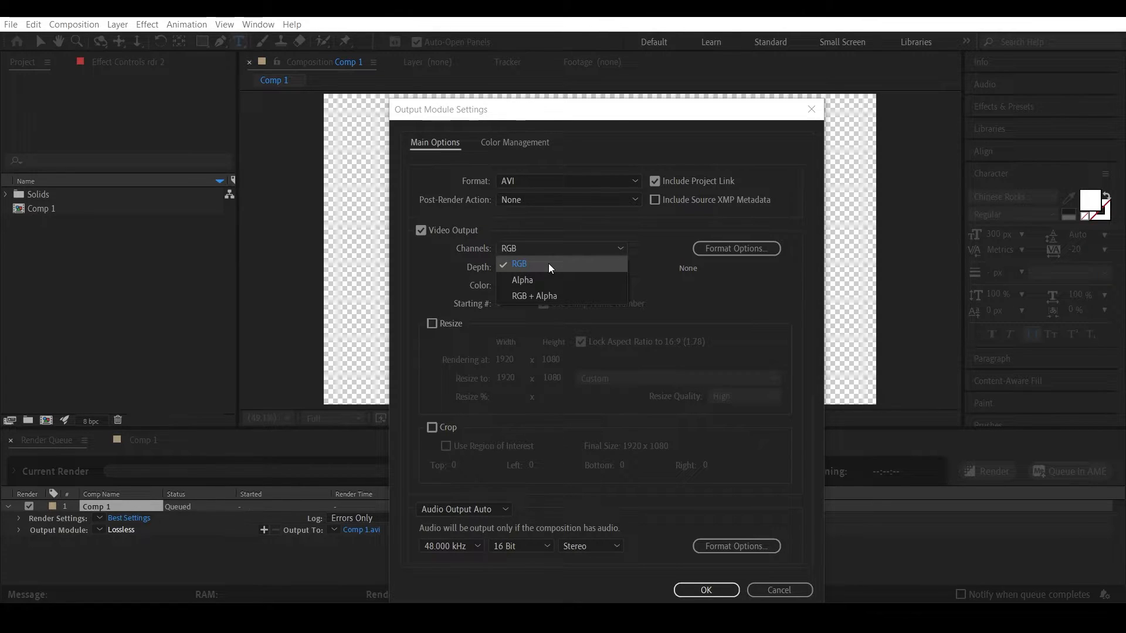
mouse_move(550, 280)
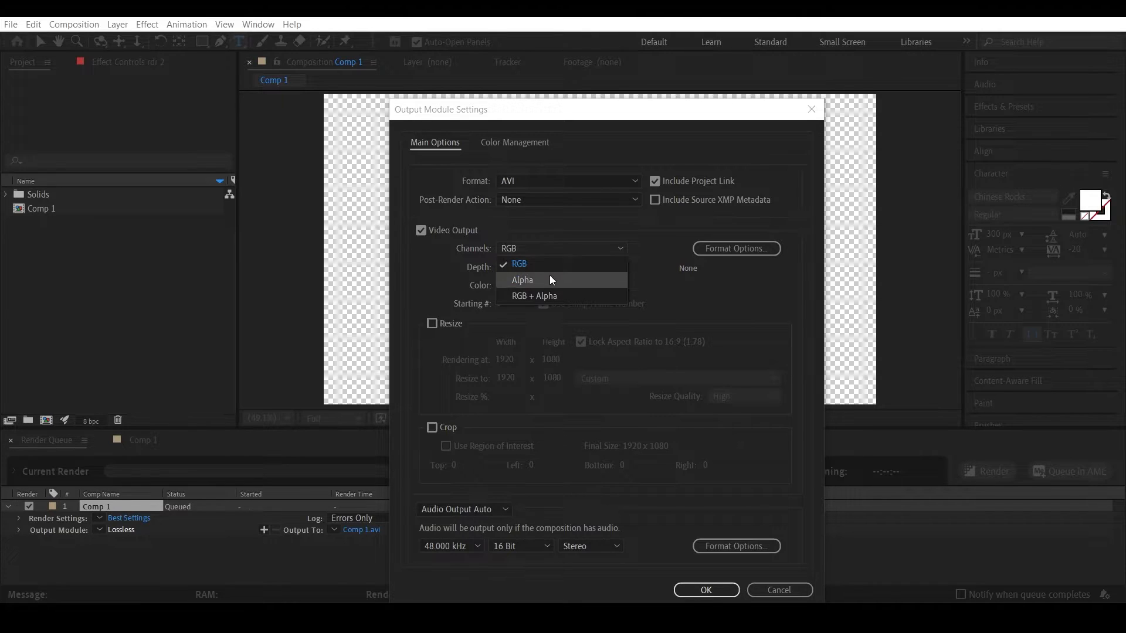
mouse_move(551, 297)
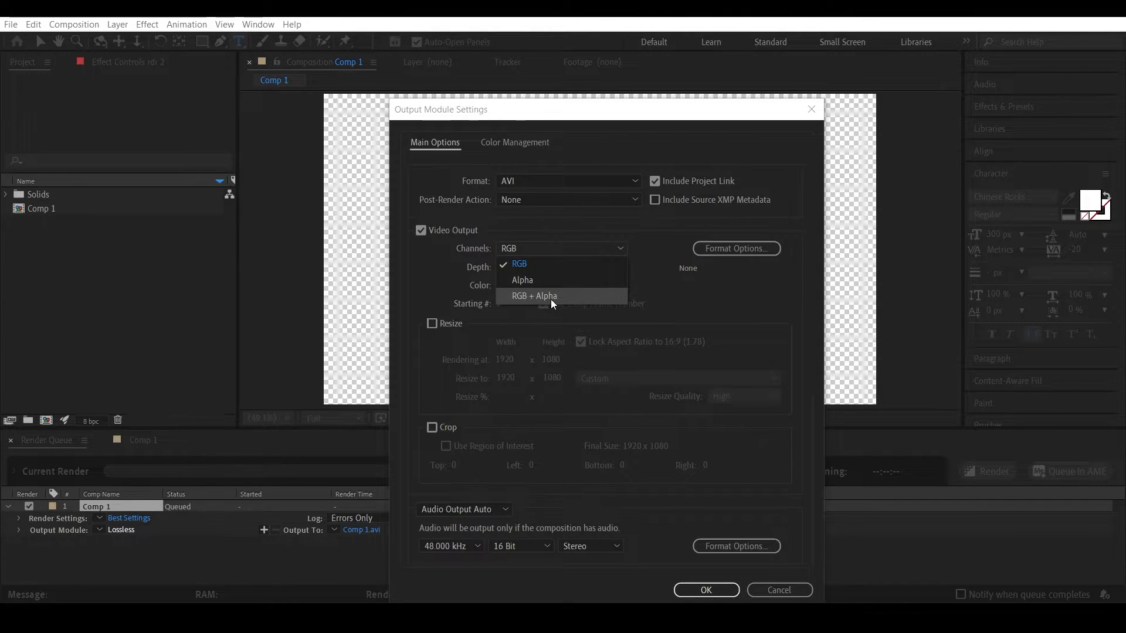
Step: Set the Comp 1 output to RGB + Alpha channels in QuickTime format
left_click(566, 179)
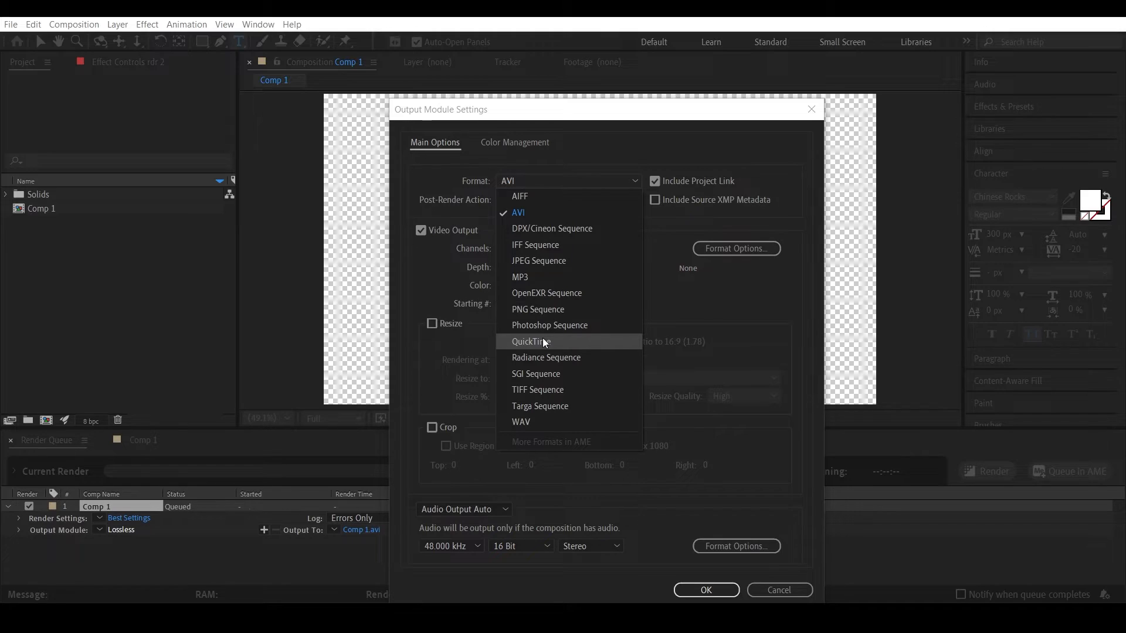
left_click(531, 341)
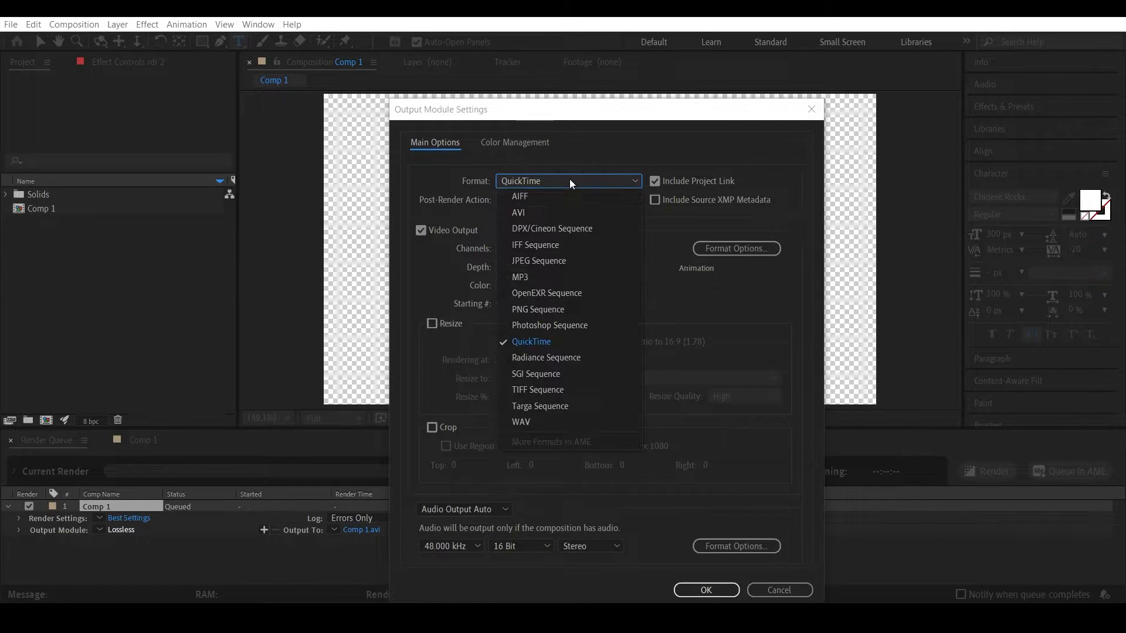
mouse_move(585, 212)
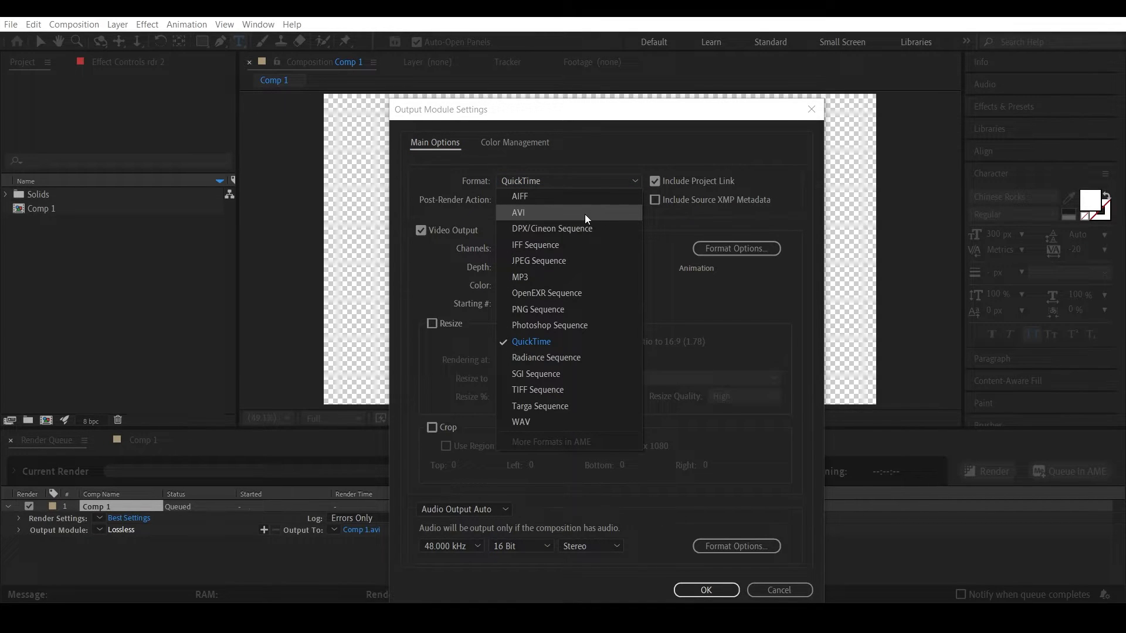
left_click(531, 341)
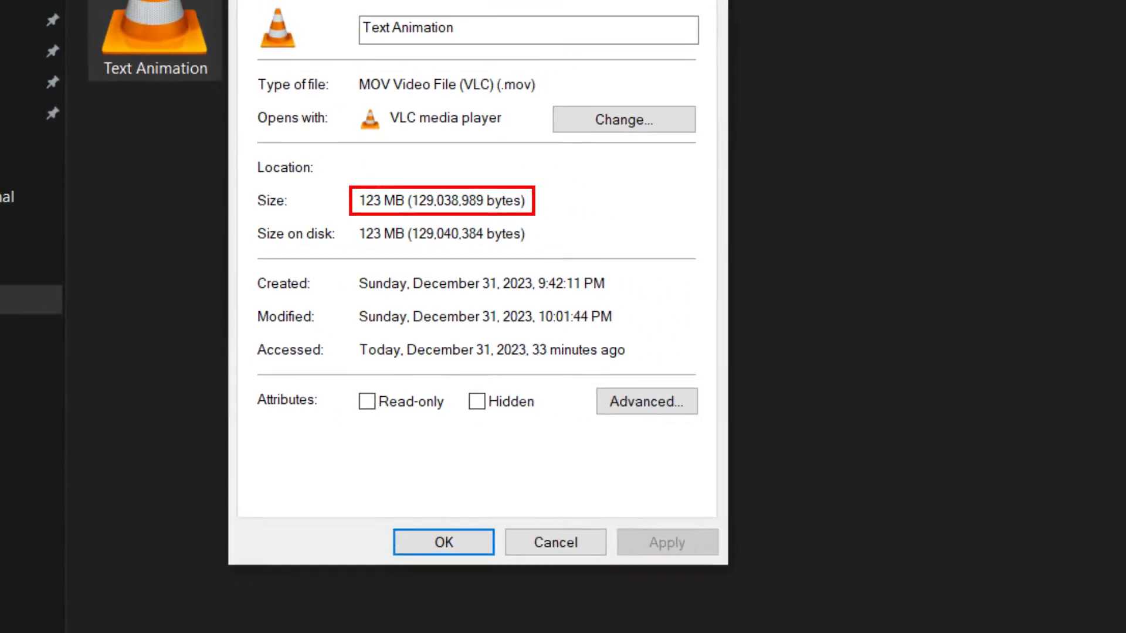
Step: Close the Text Animation.mov properties after confirming its 123 MB size
left_click(443, 542)
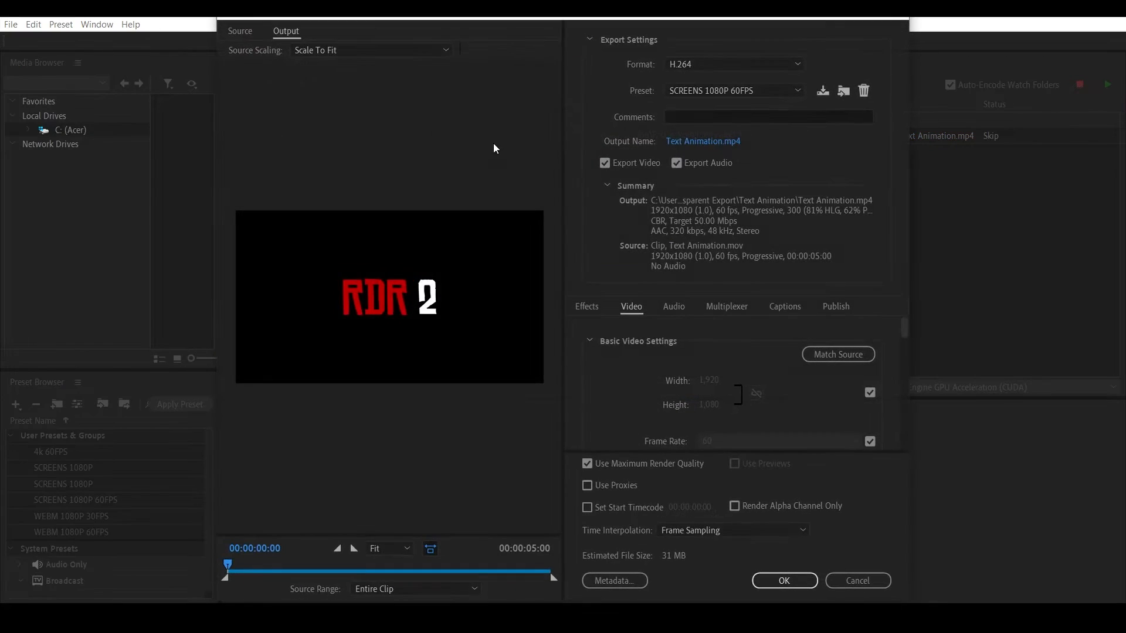
Step: Set Text Animation.mov to export as WebM with alpha channel included
left_click(733, 64)
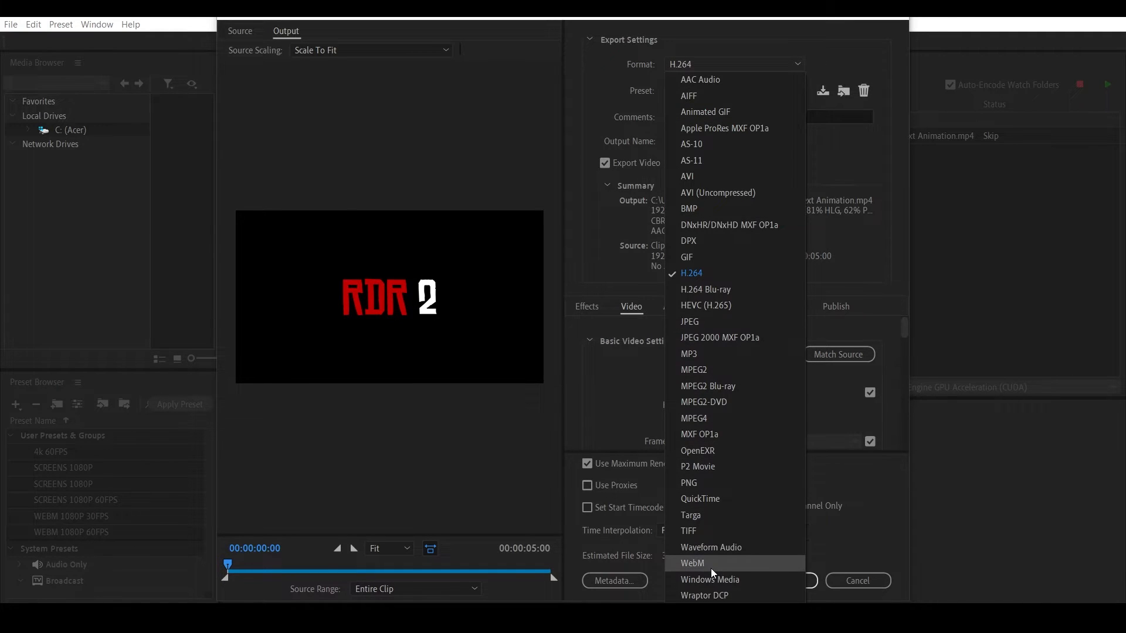
left_click(692, 563)
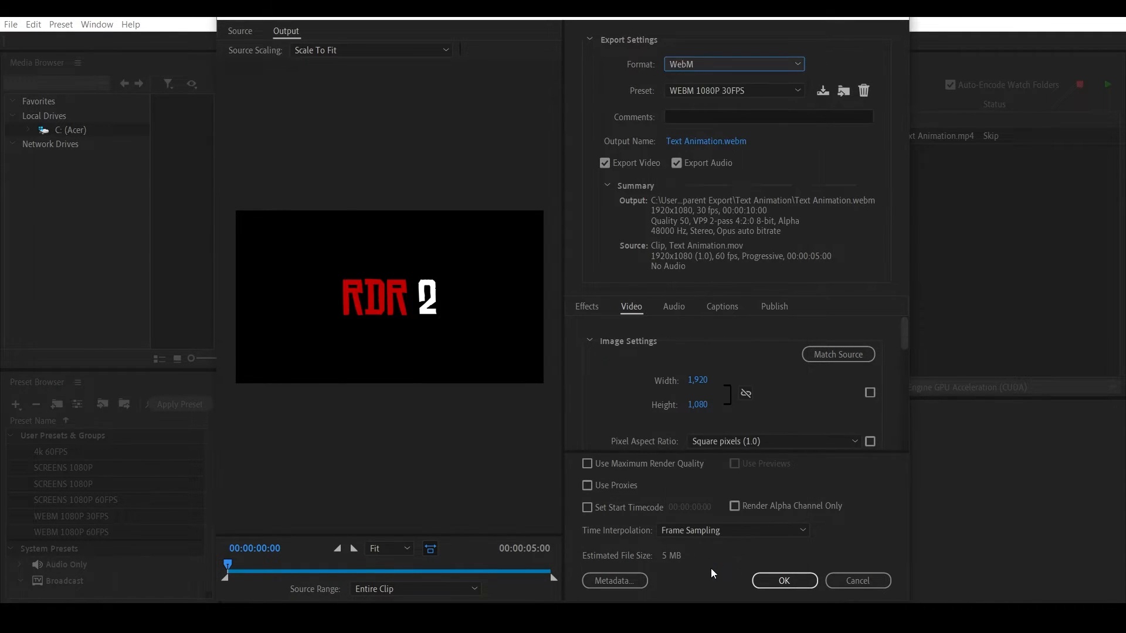
scroll("down", 3)
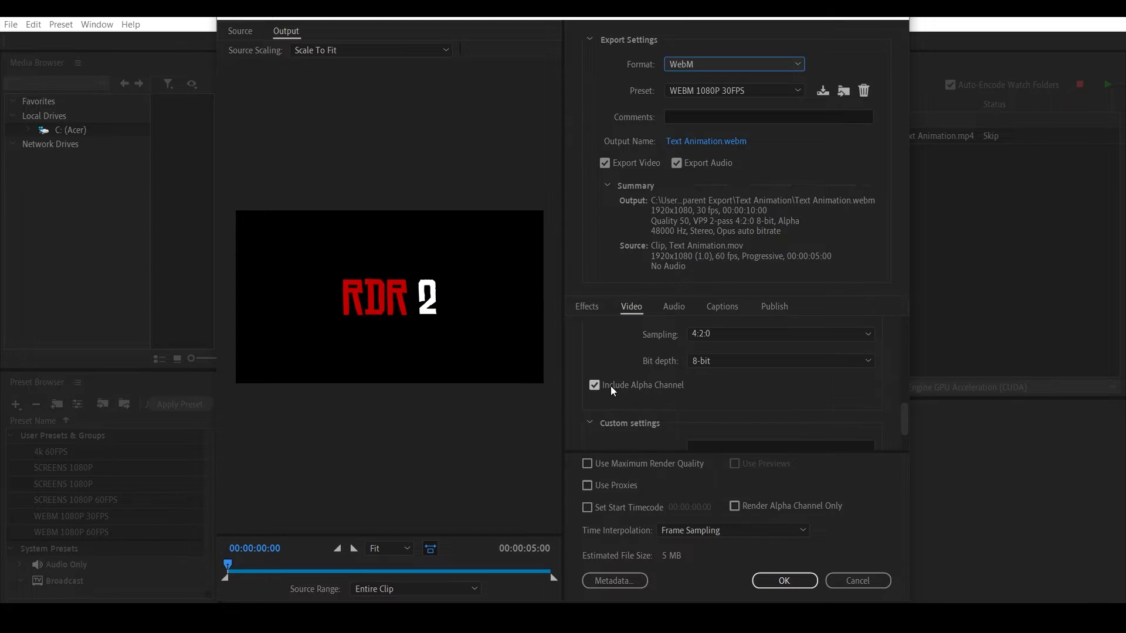
left_click(783, 580)
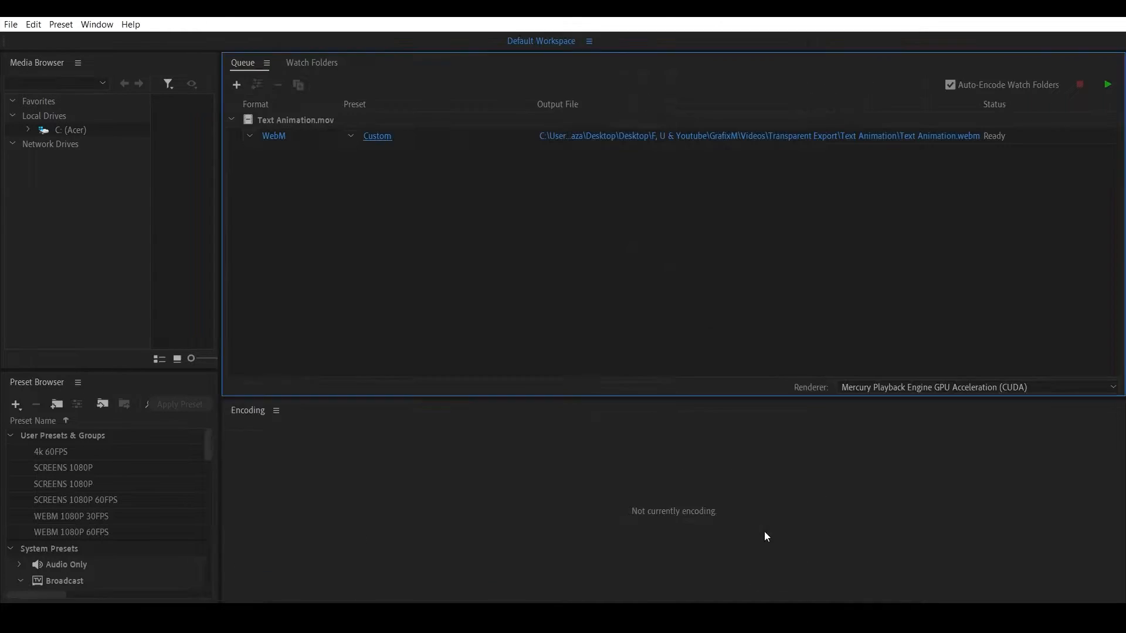